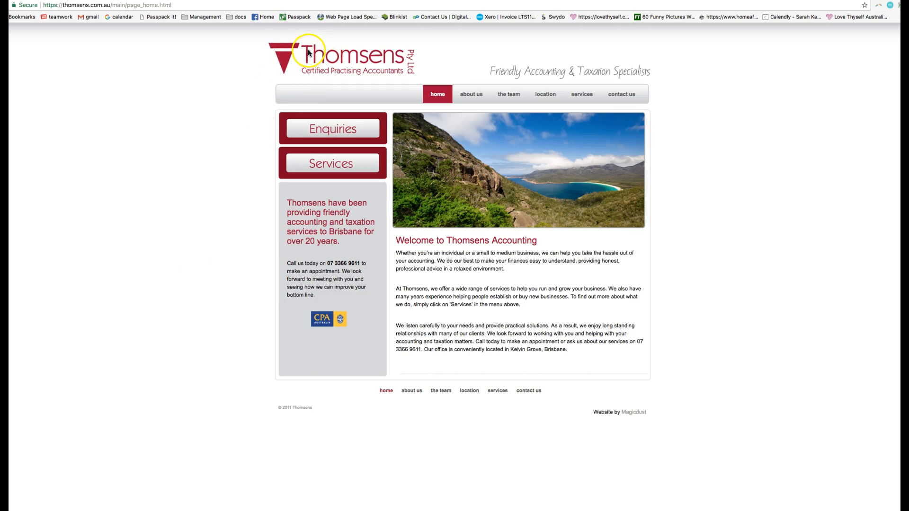
mouse_move(699, 180)
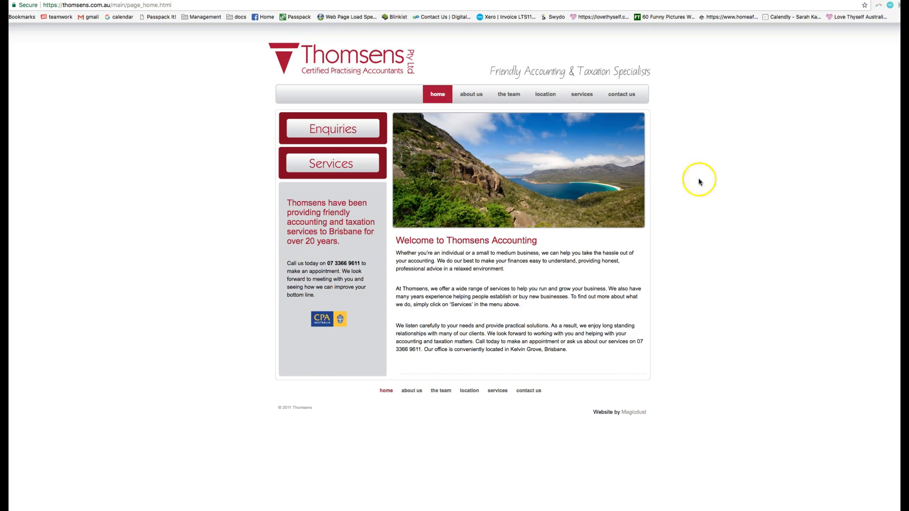
mouse_move(758, 259)
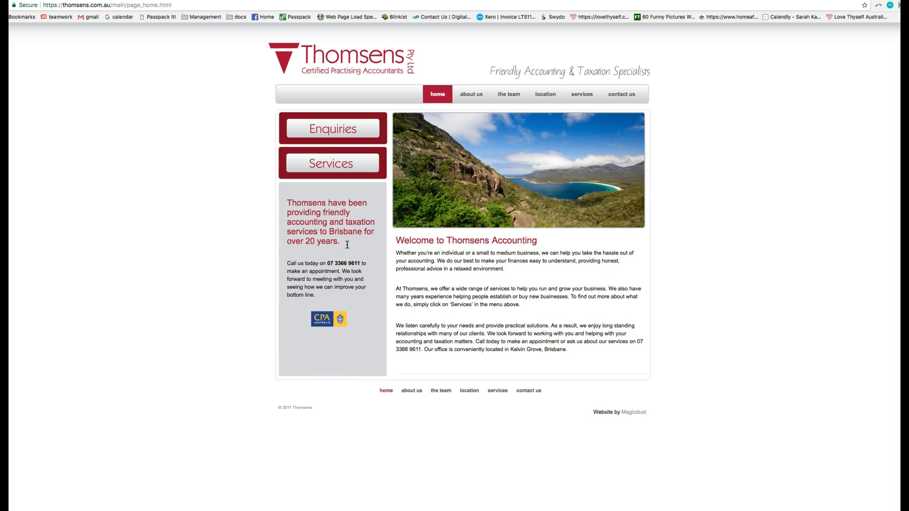
mouse_move(707, 68)
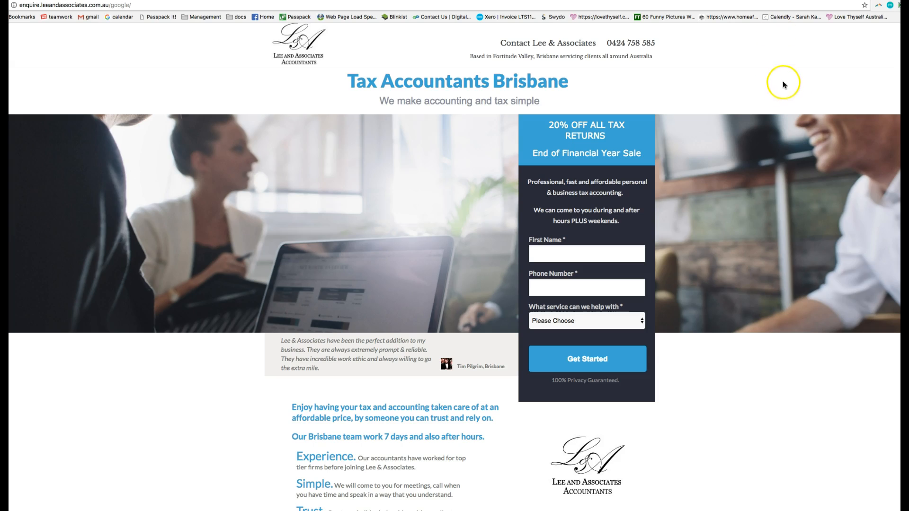
mouse_move(523, 50)
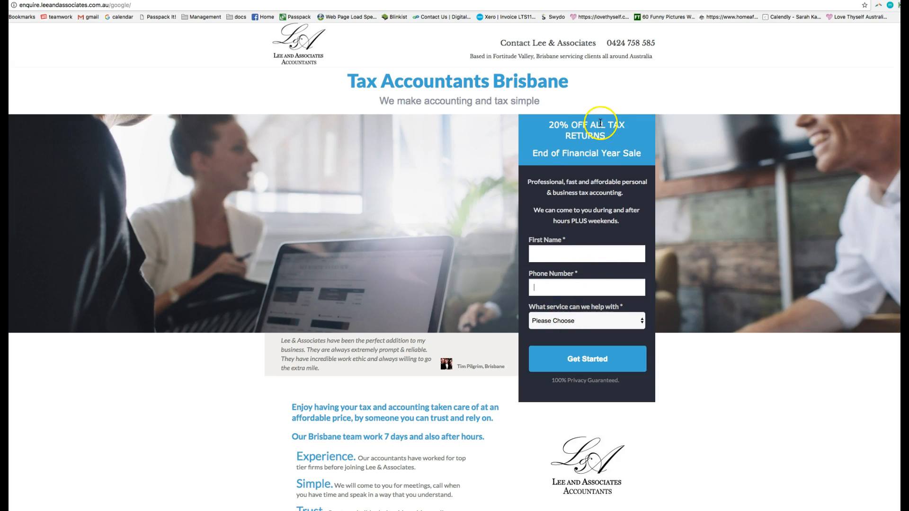
mouse_move(620, 162)
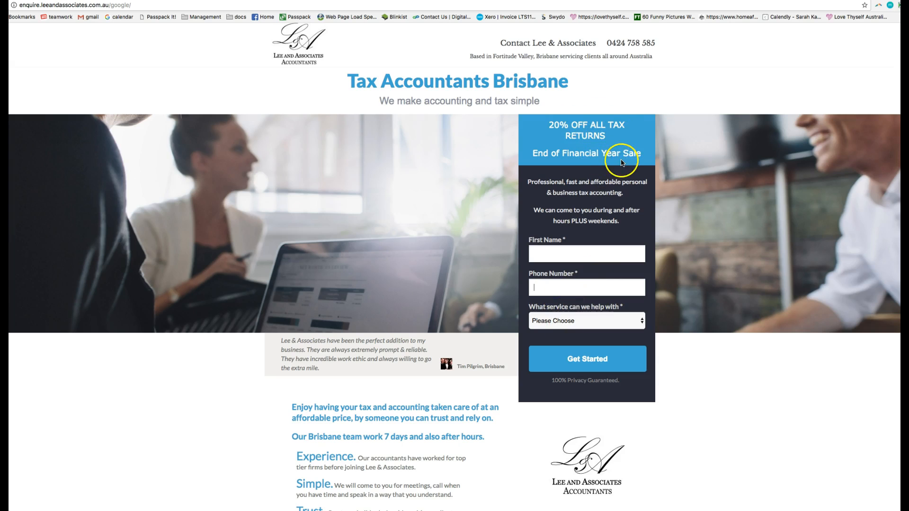
Step: Scroll the Lee & Associates page past services, video and testimonials to the free-consultation section
scroll("down", 3)
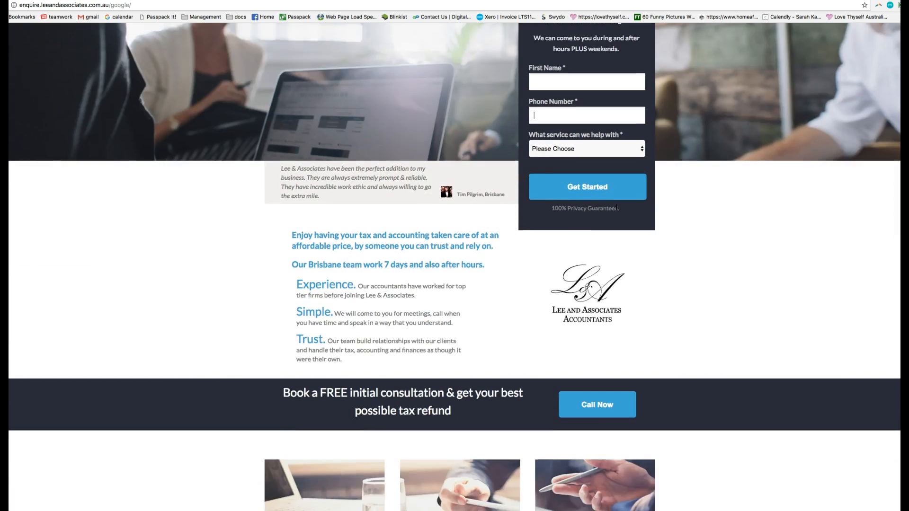
scroll("down", 3)
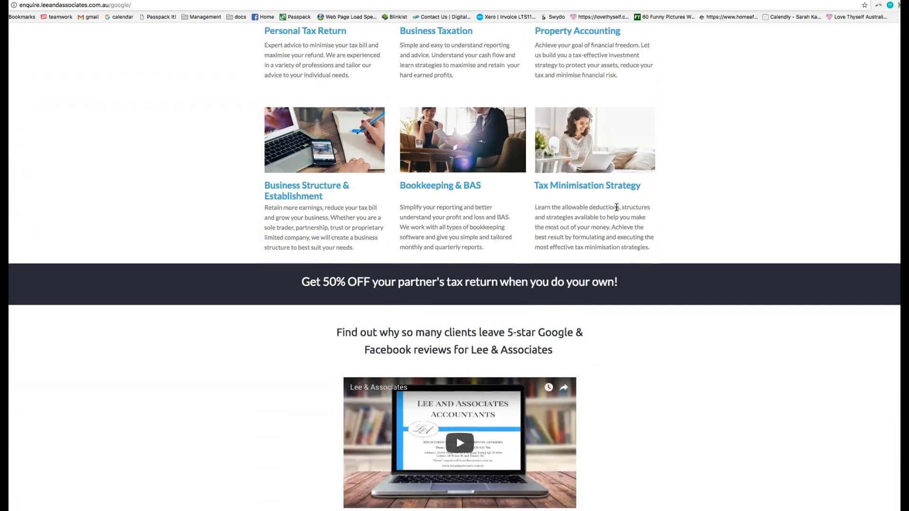
scroll("down", 3)
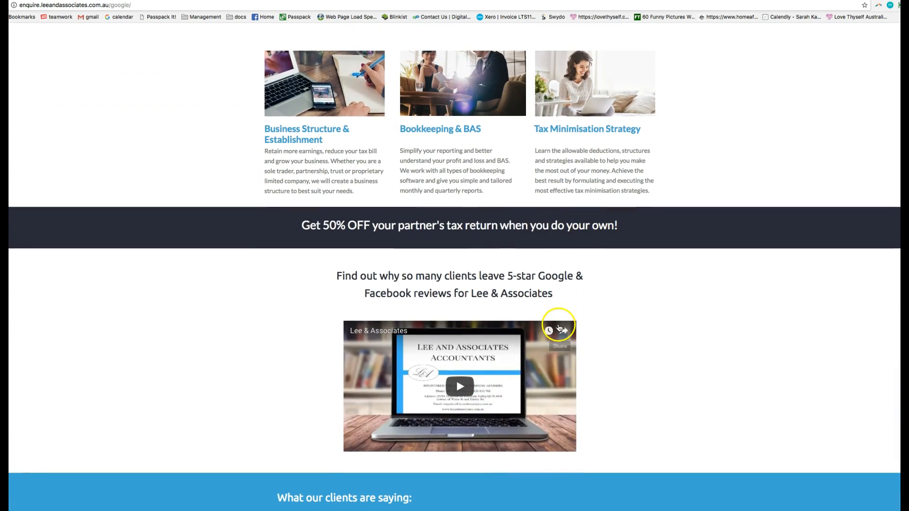
mouse_move(647, 325)
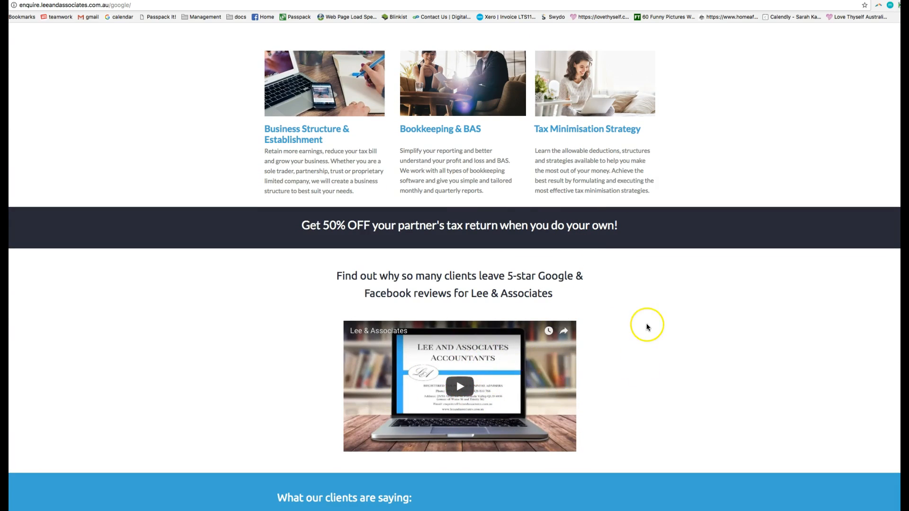
scroll("down", 3)
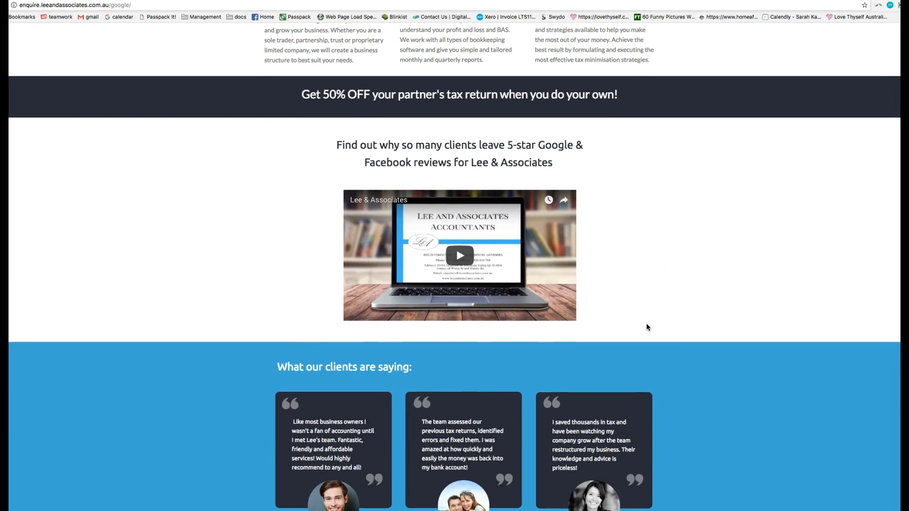
scroll("down", 3)
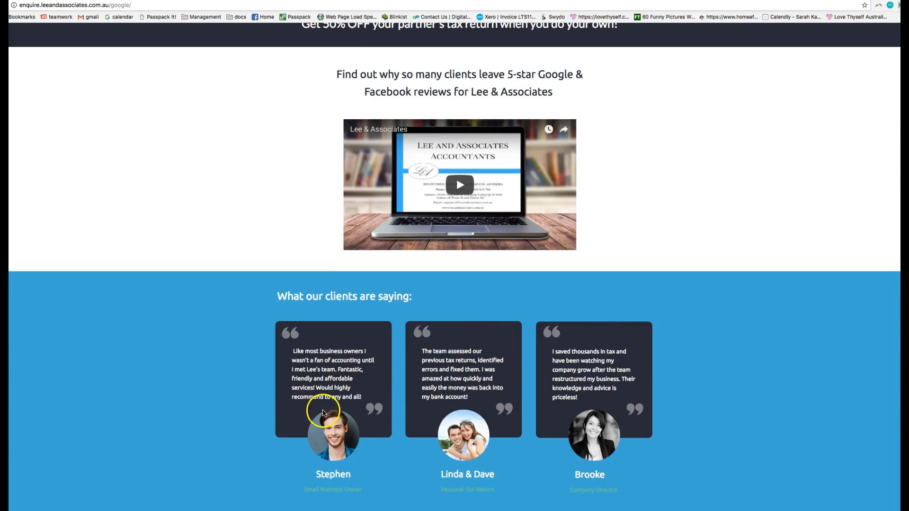
mouse_move(486, 406)
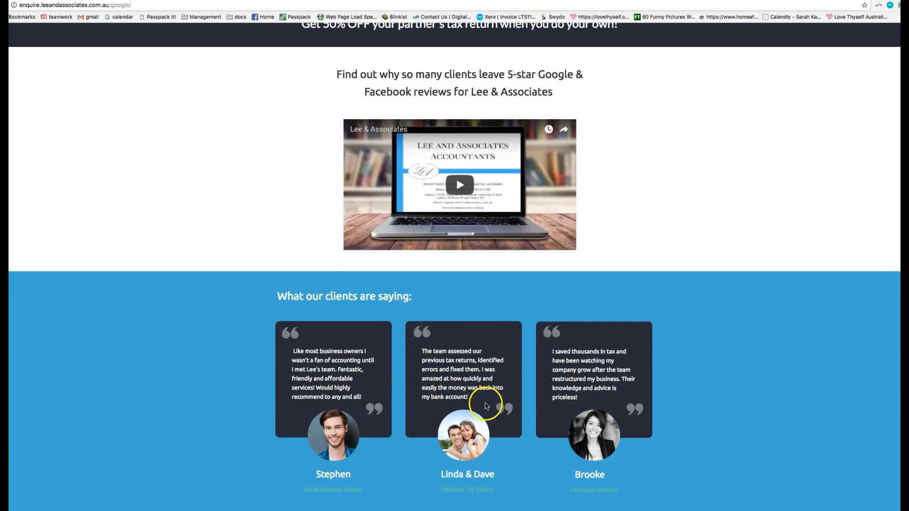
scroll("down", 3)
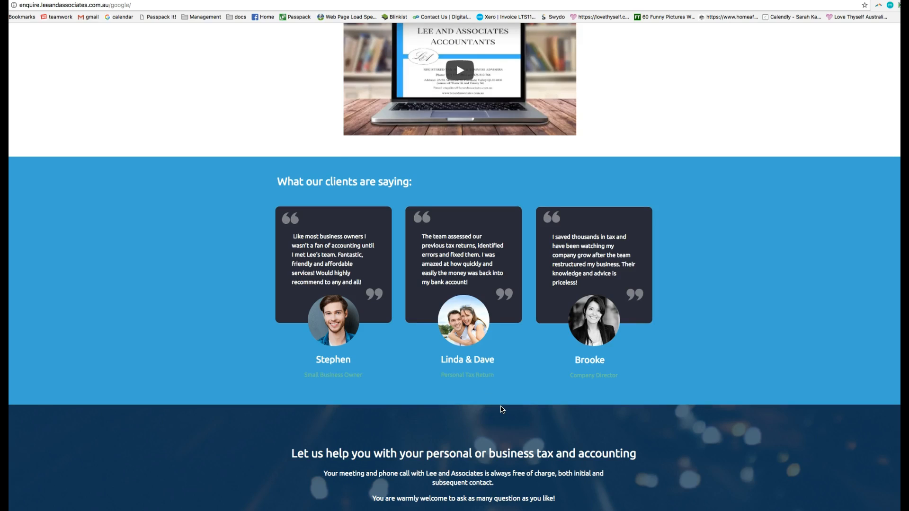
mouse_move(478, 323)
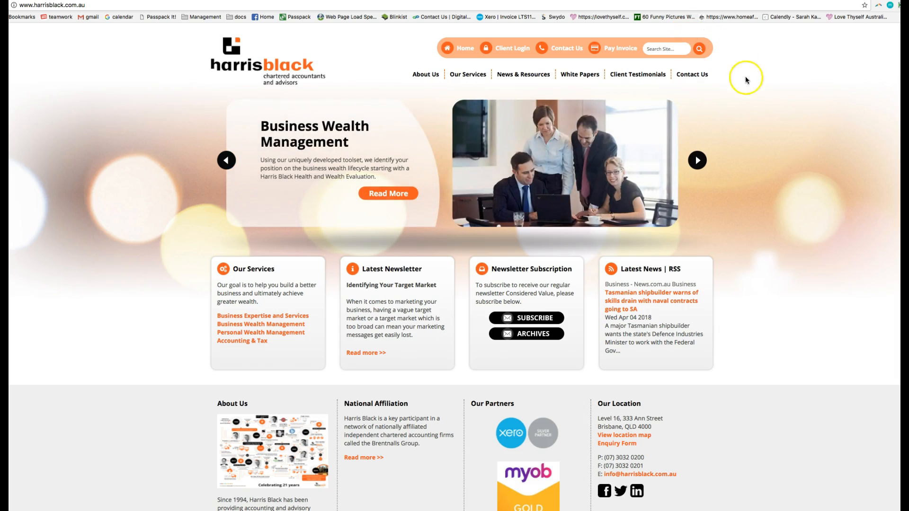
mouse_move(548, 418)
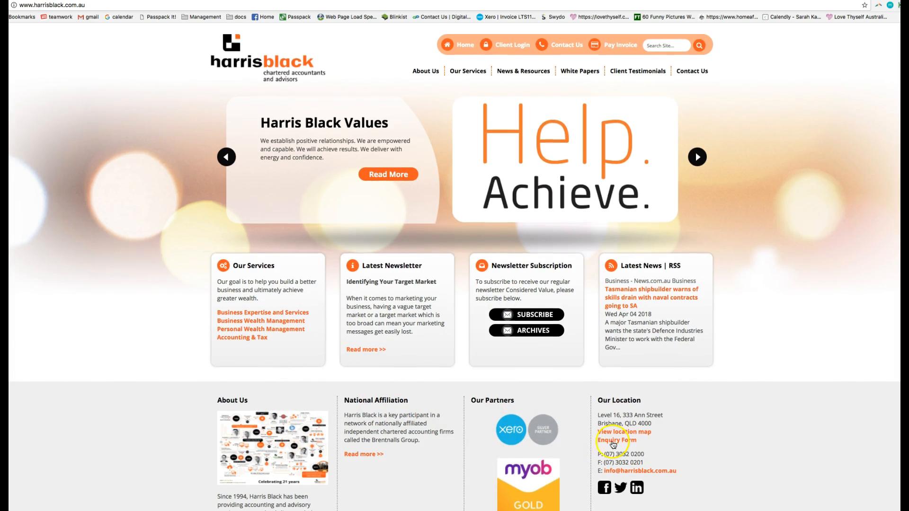
Step: Scroll down the Harris Black chartered accountants homepage
scroll("down", 3)
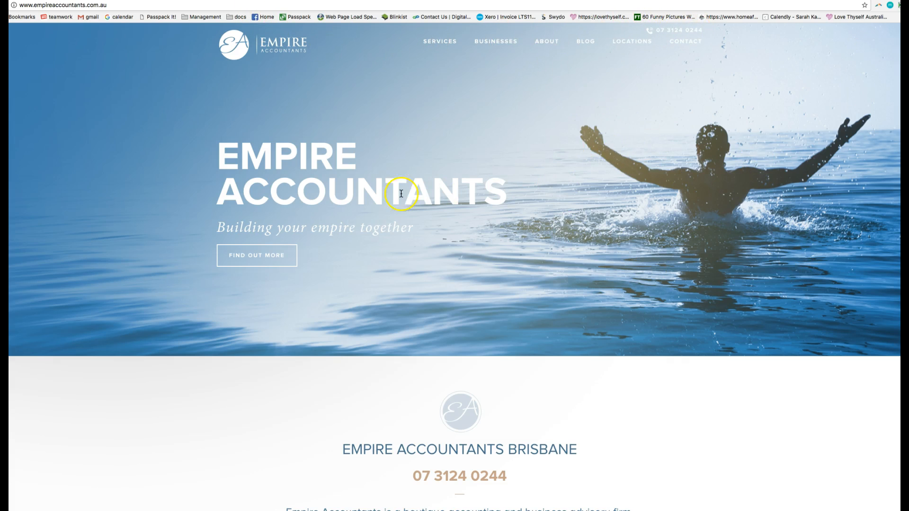
scroll("down", 3)
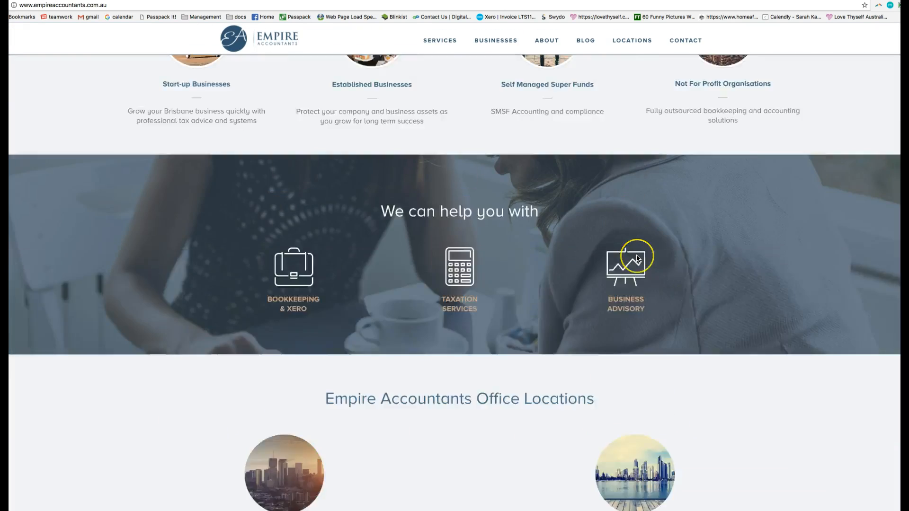
scroll("down", 3)
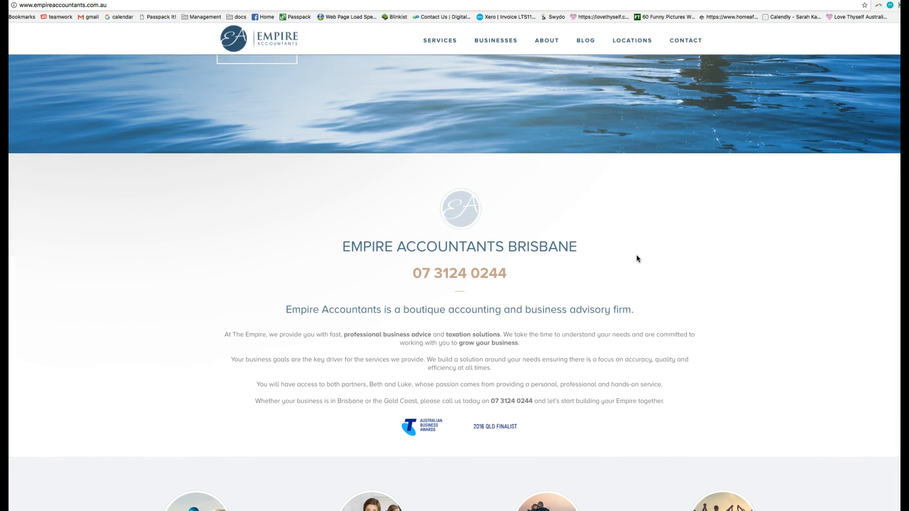
scroll("down", 3)
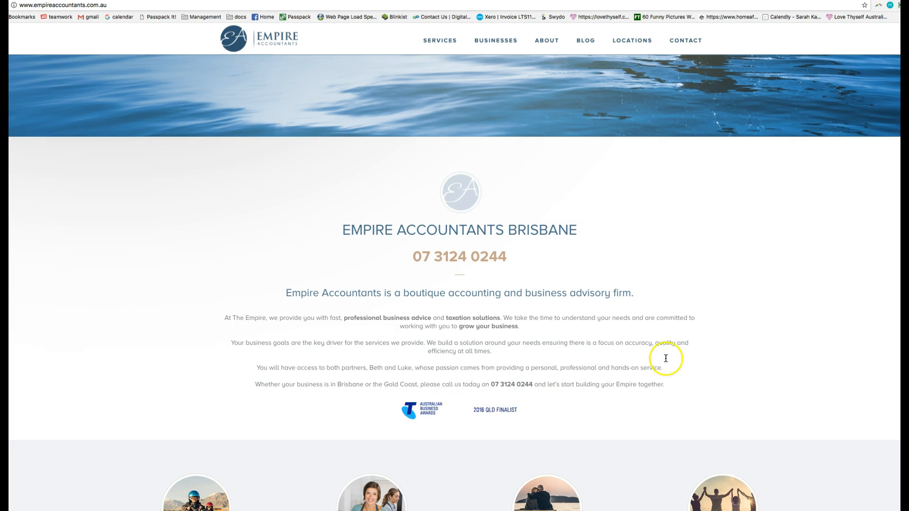
scroll("down", 3)
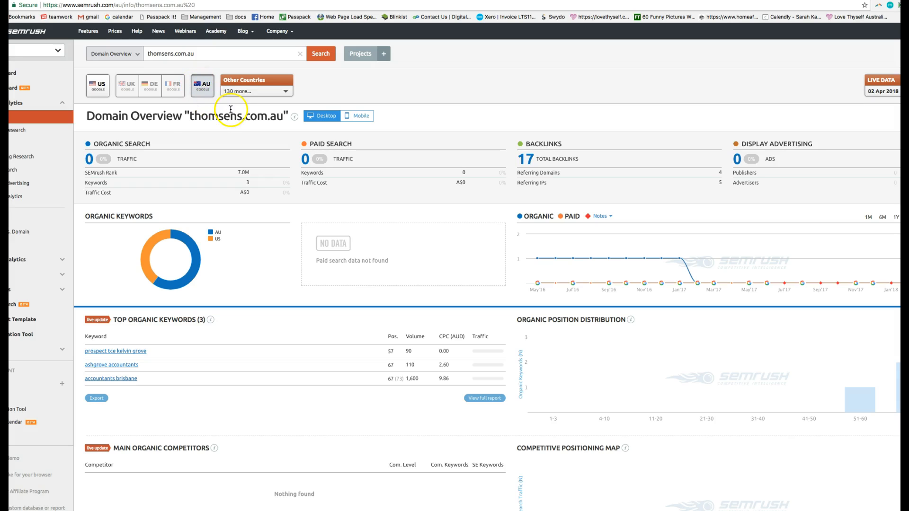
mouse_move(456, 262)
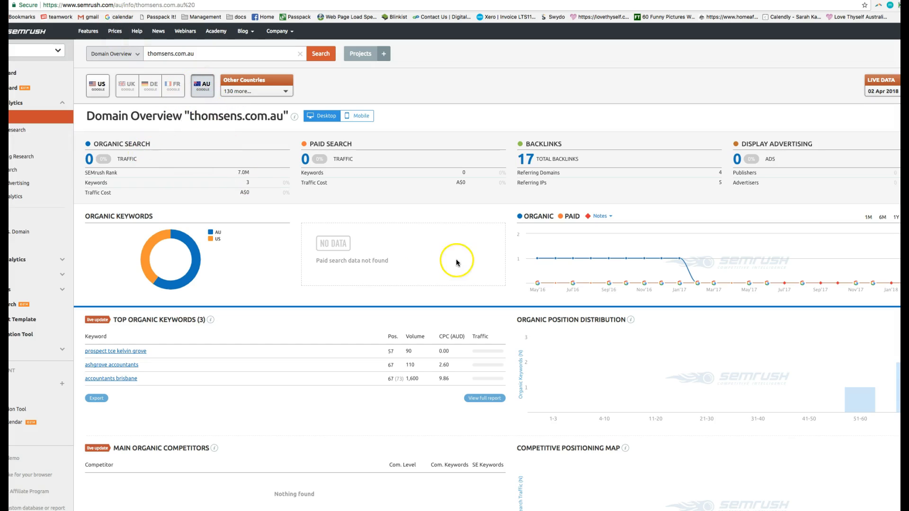
mouse_move(541, 259)
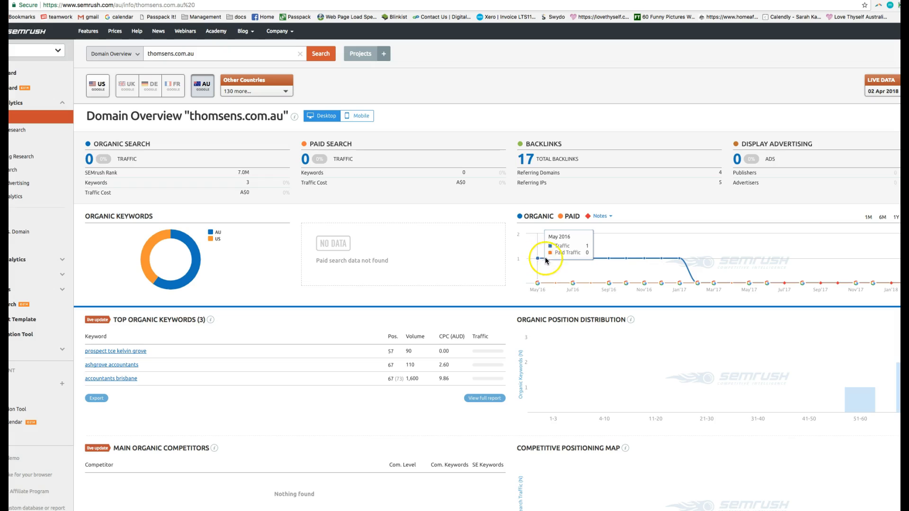
mouse_move(559, 259)
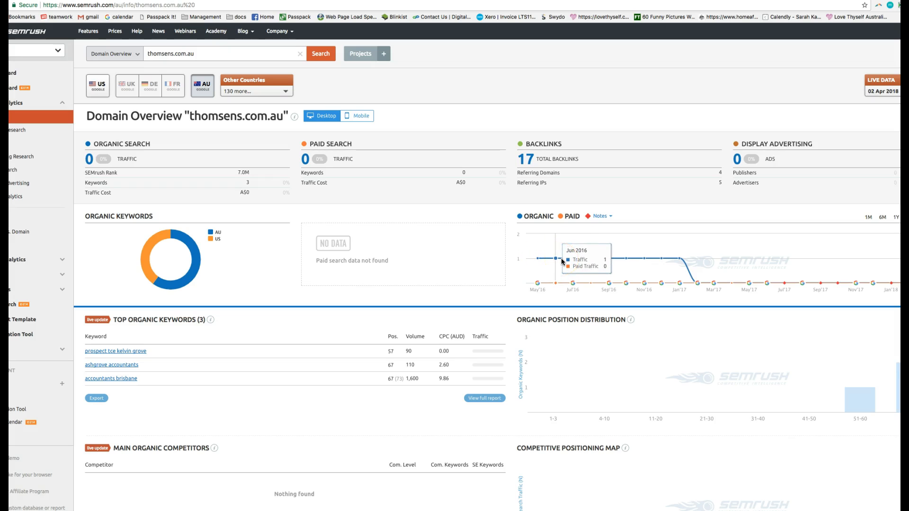
mouse_move(672, 286)
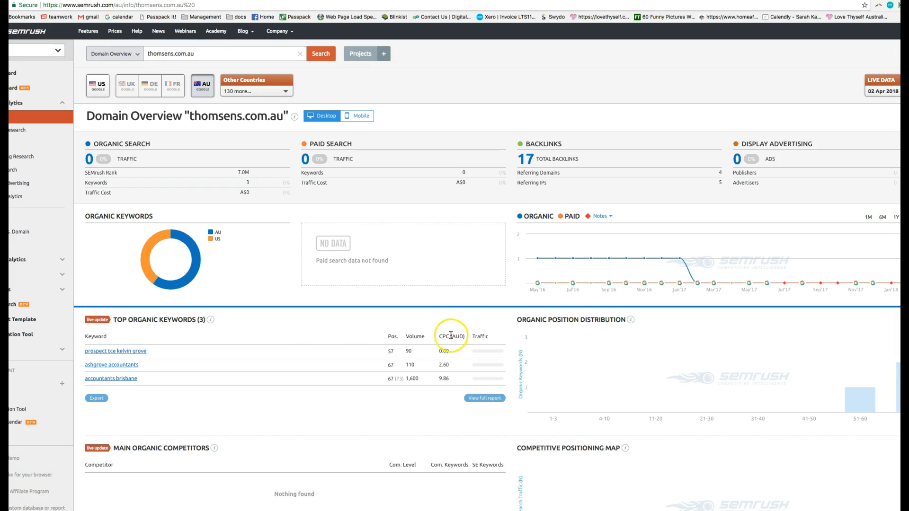
mouse_move(139, 322)
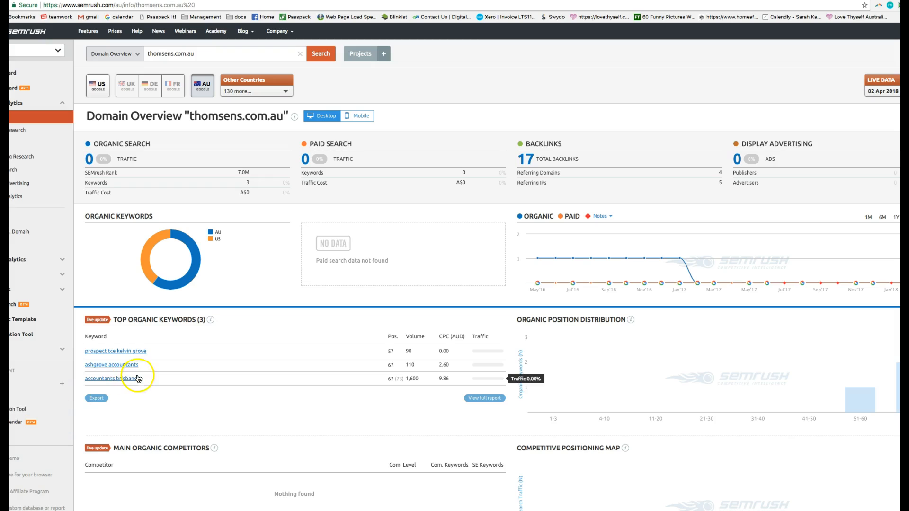
mouse_move(383, 348)
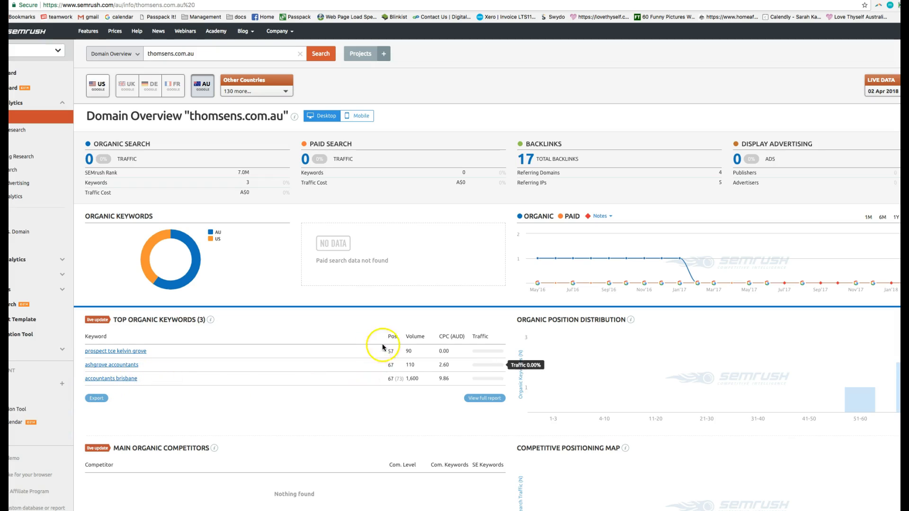
mouse_move(408, 382)
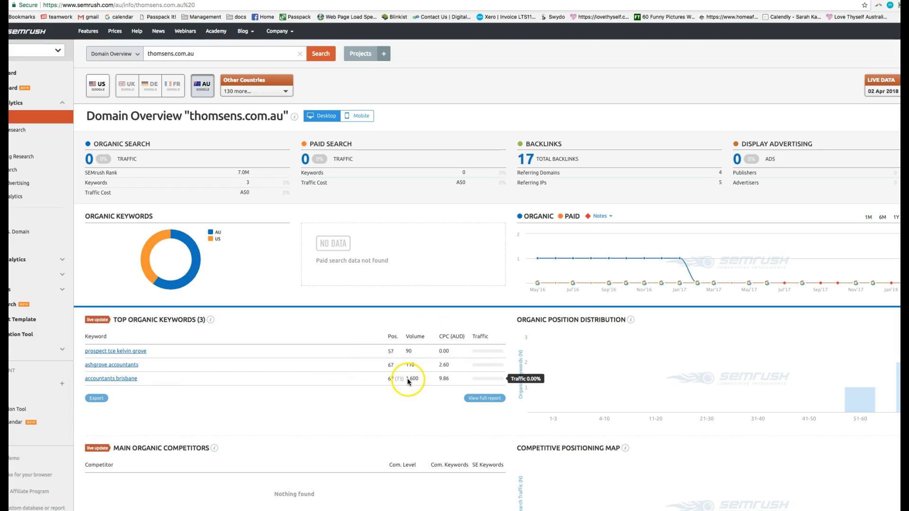
mouse_move(285, 399)
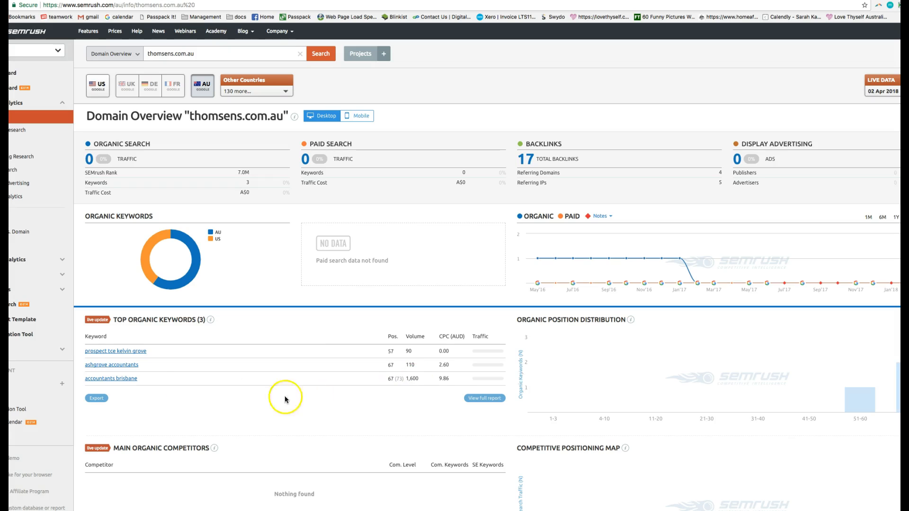
mouse_move(347, 401)
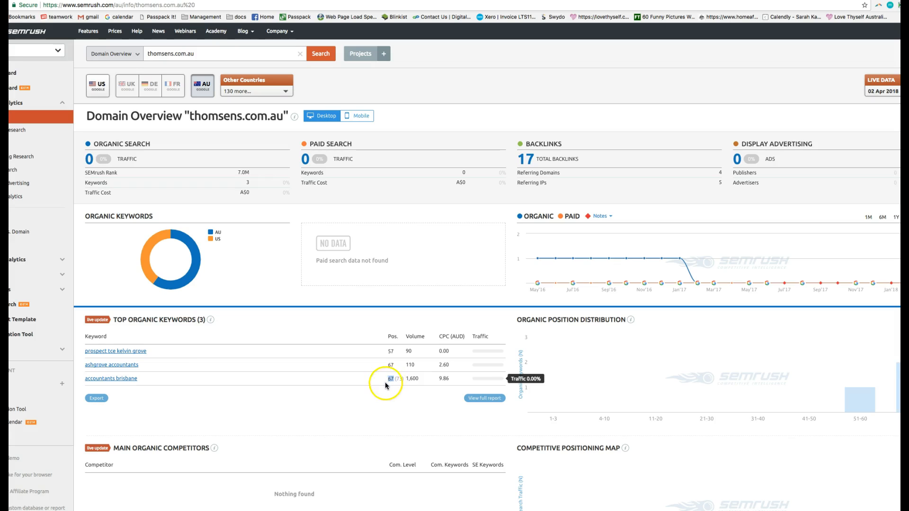
mouse_move(382, 392)
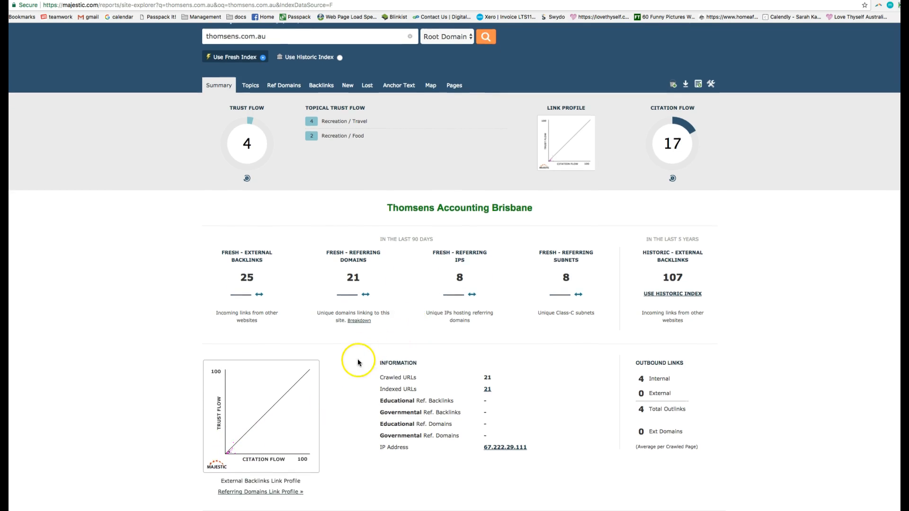
scroll("down", 3)
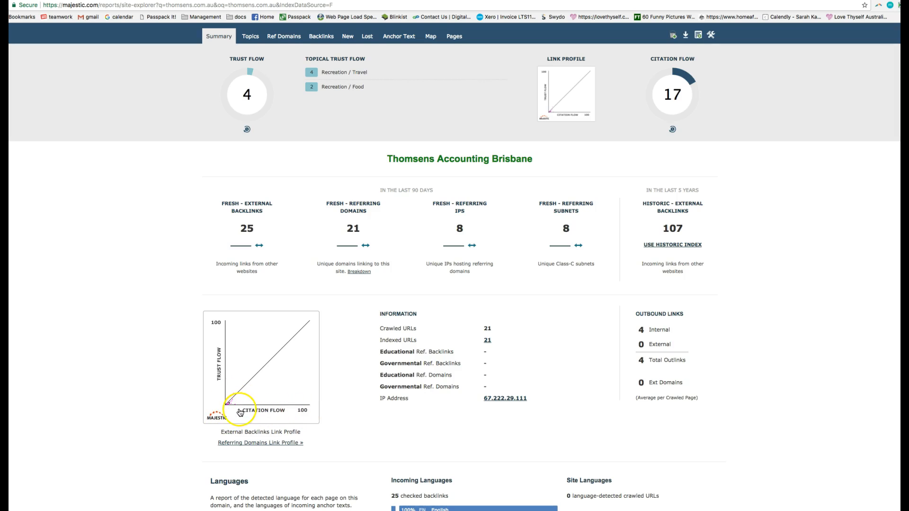
mouse_move(307, 414)
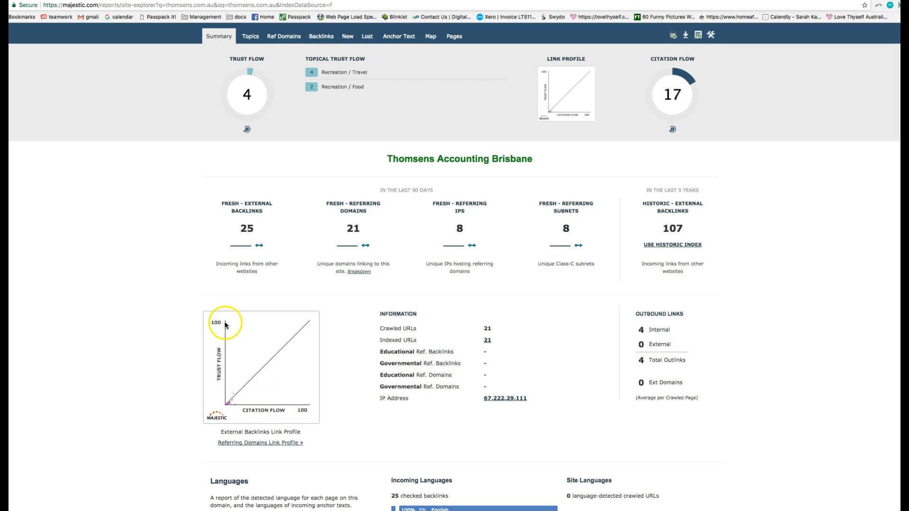
mouse_move(229, 406)
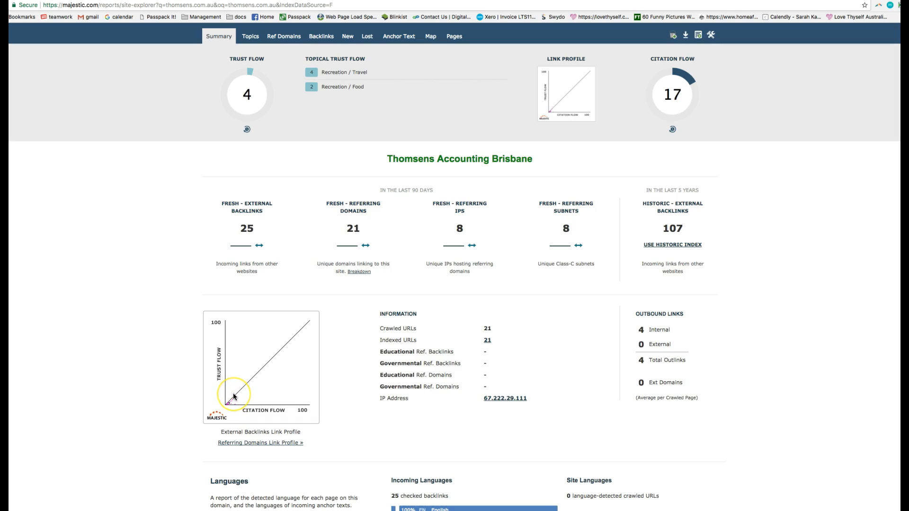
scroll("down", 3)
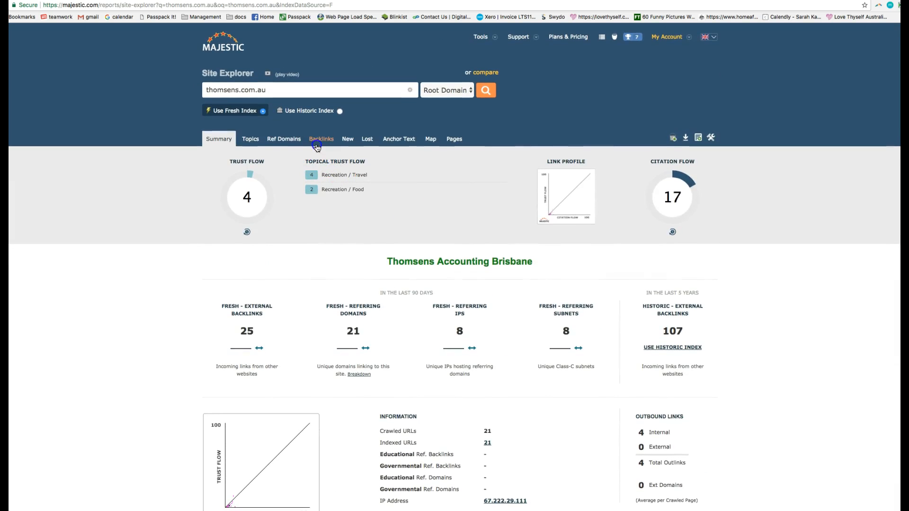
Step: Show the Backlinks list for thomsens.com.au in Site Explorer and review its rows
left_click(321, 139)
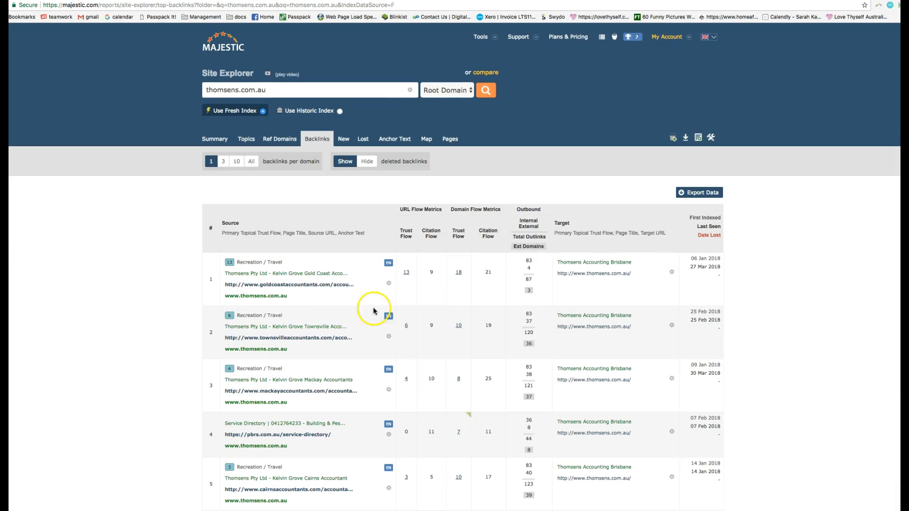
mouse_move(301, 288)
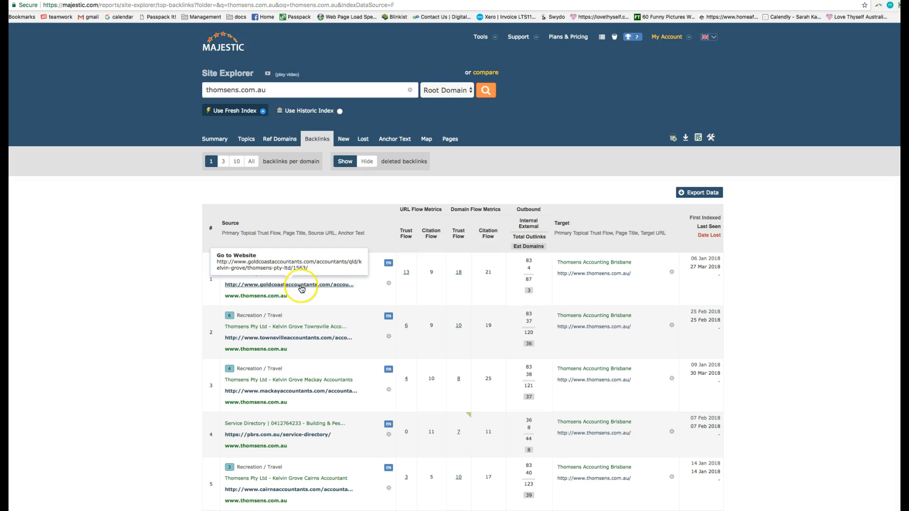
scroll("down", 3)
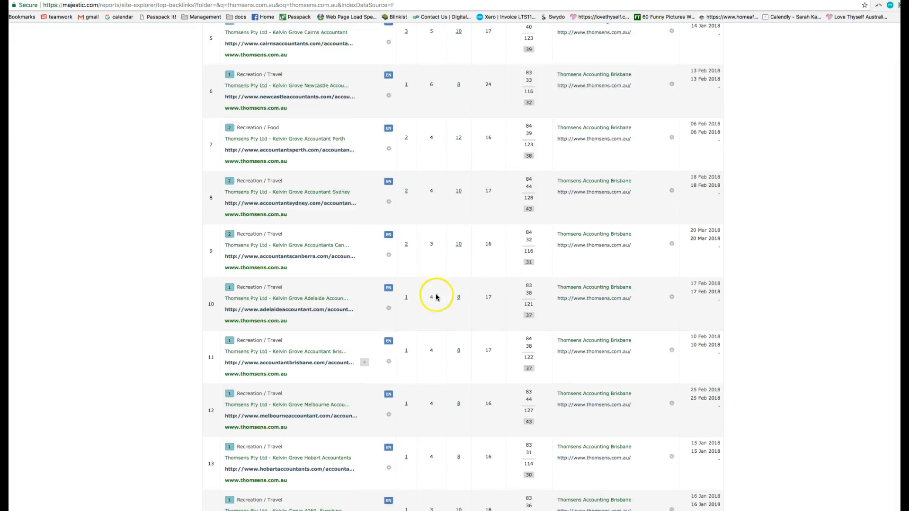
scroll("down", 3)
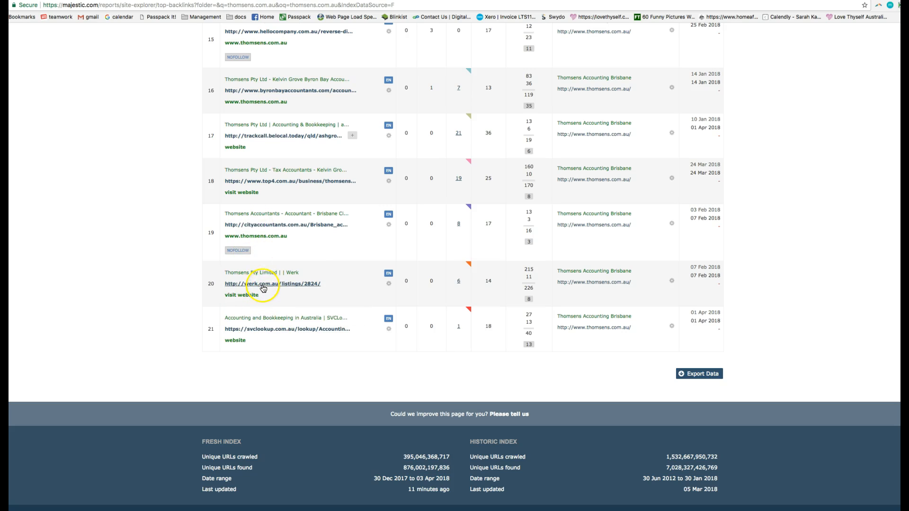
mouse_move(254, 334)
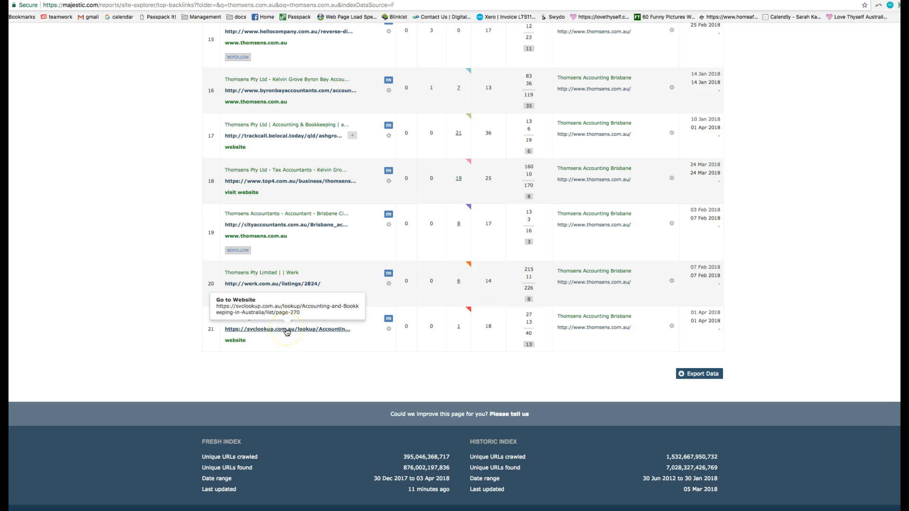
mouse_move(271, 213)
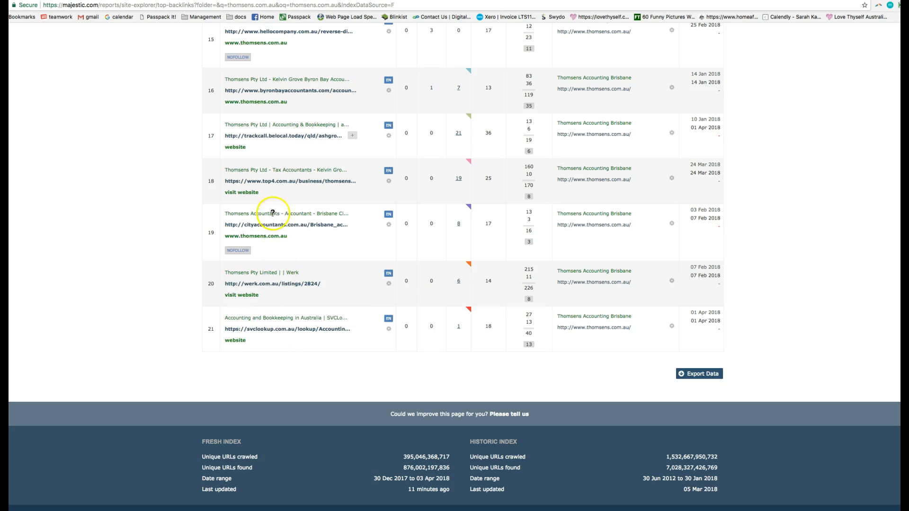
scroll("up", 3)
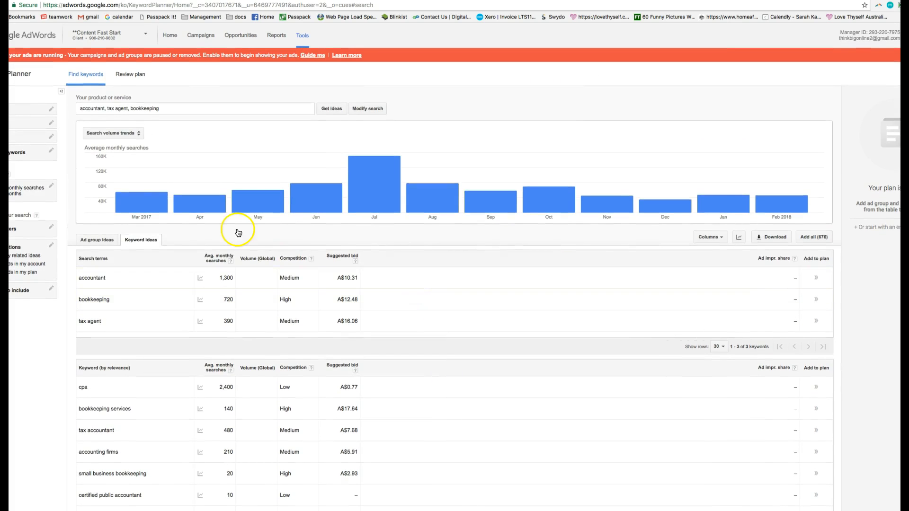
mouse_move(182, 121)
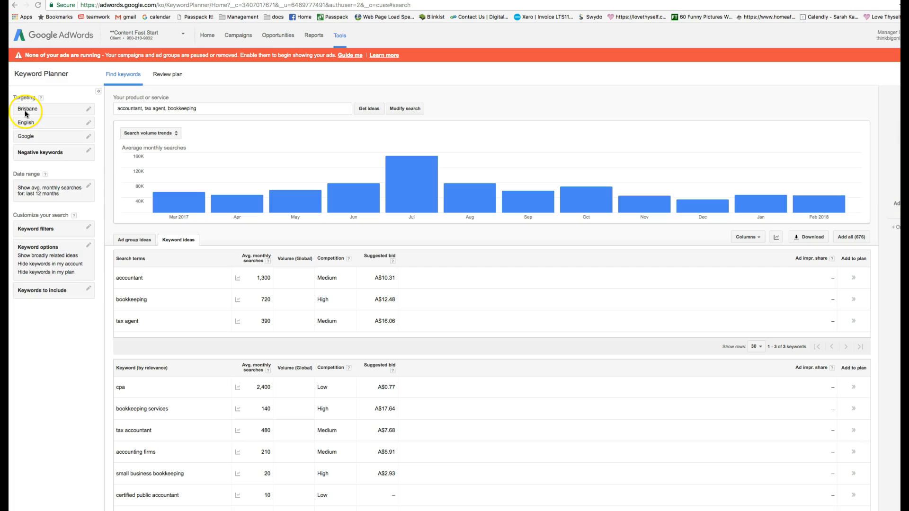
mouse_move(120, 114)
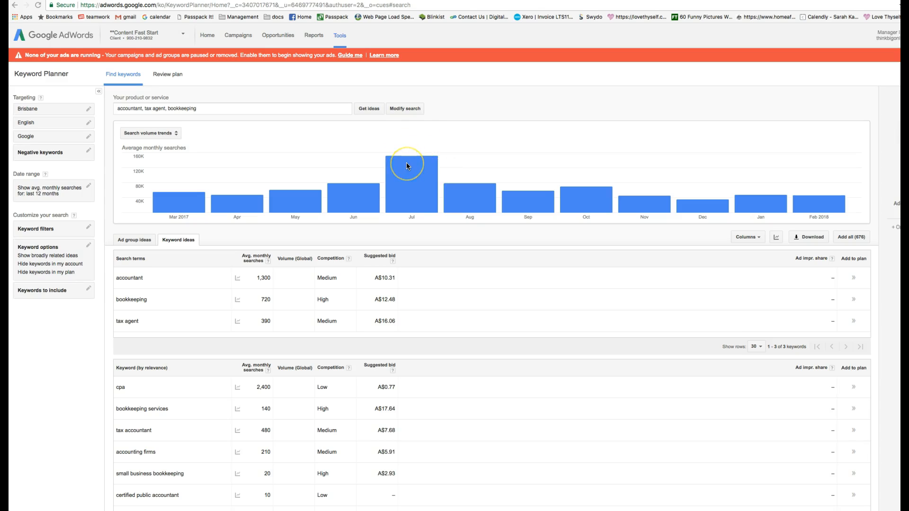
scroll("down", 3)
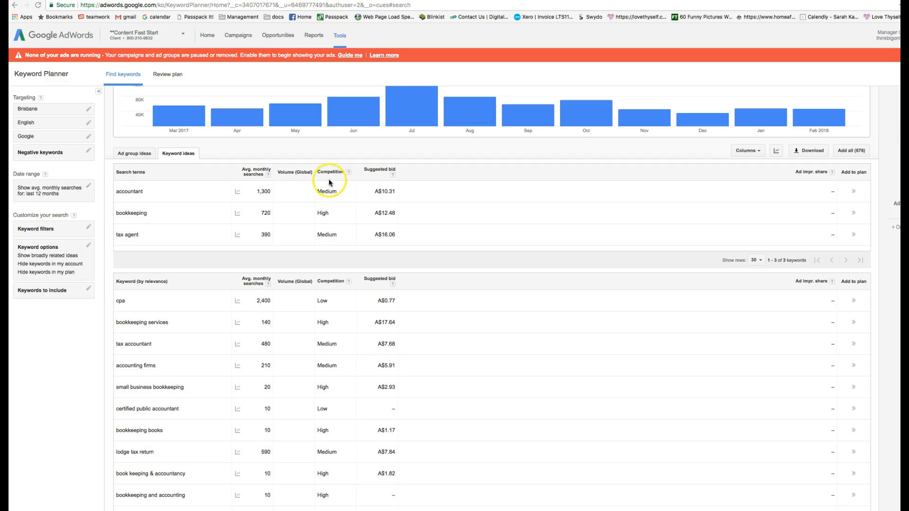
mouse_move(328, 194)
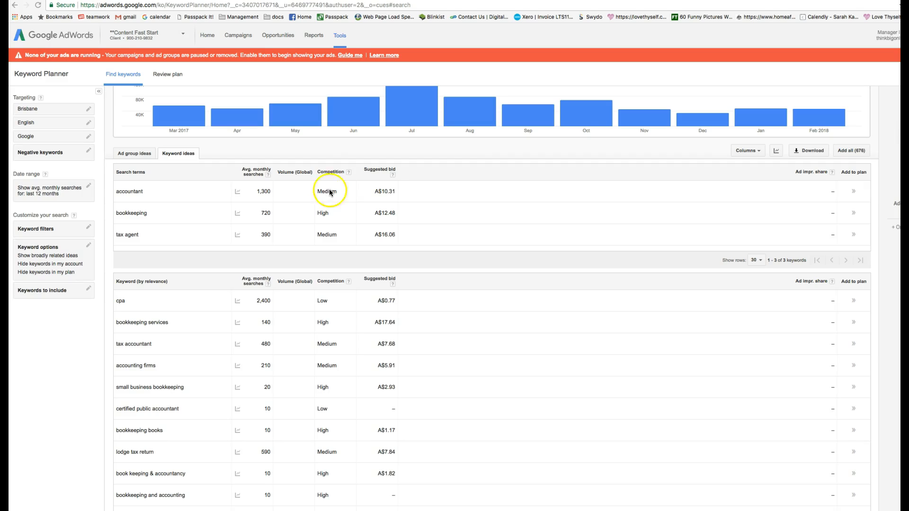
mouse_move(387, 194)
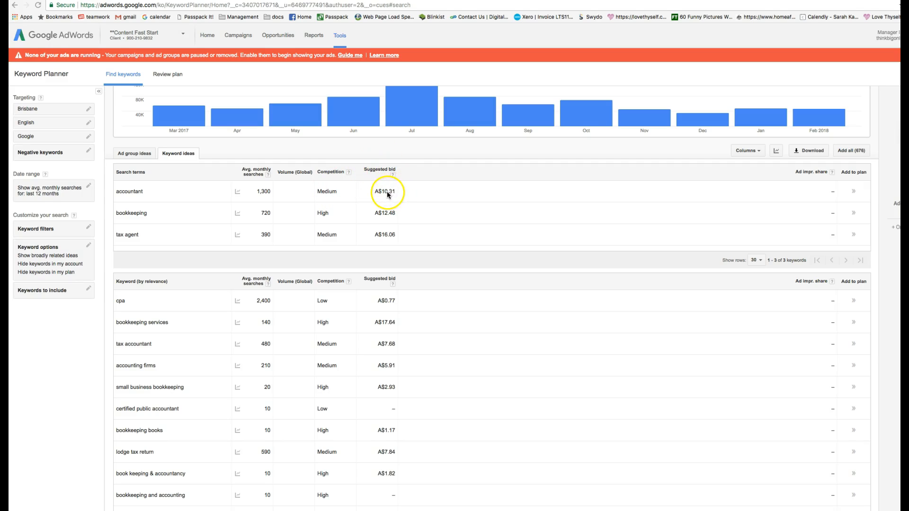
mouse_move(371, 191)
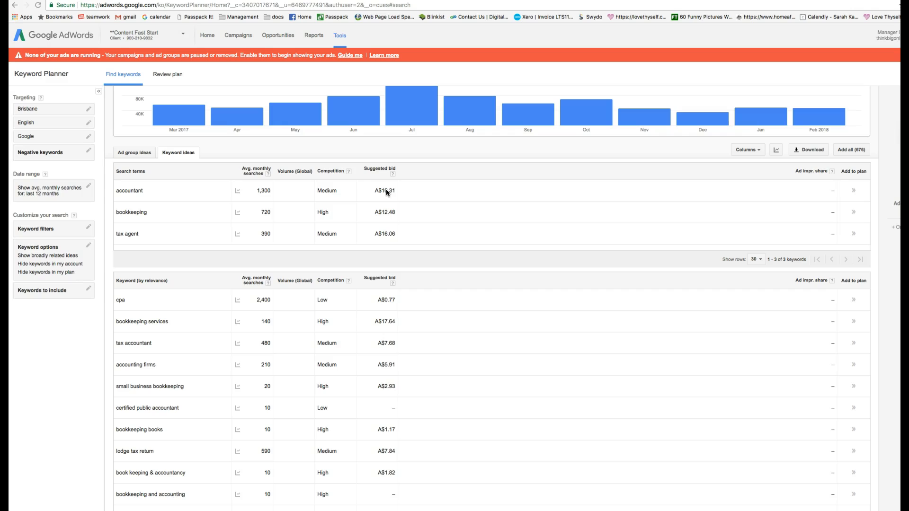
mouse_move(137, 233)
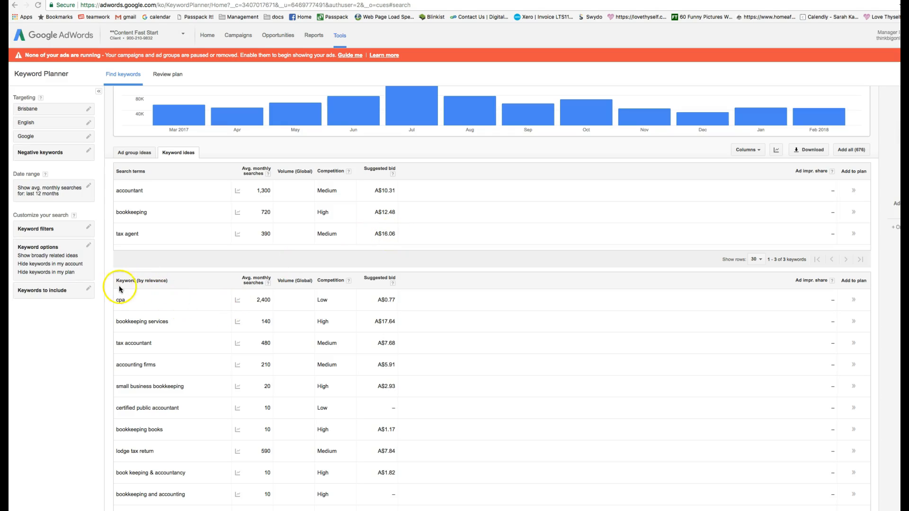
mouse_move(137, 331)
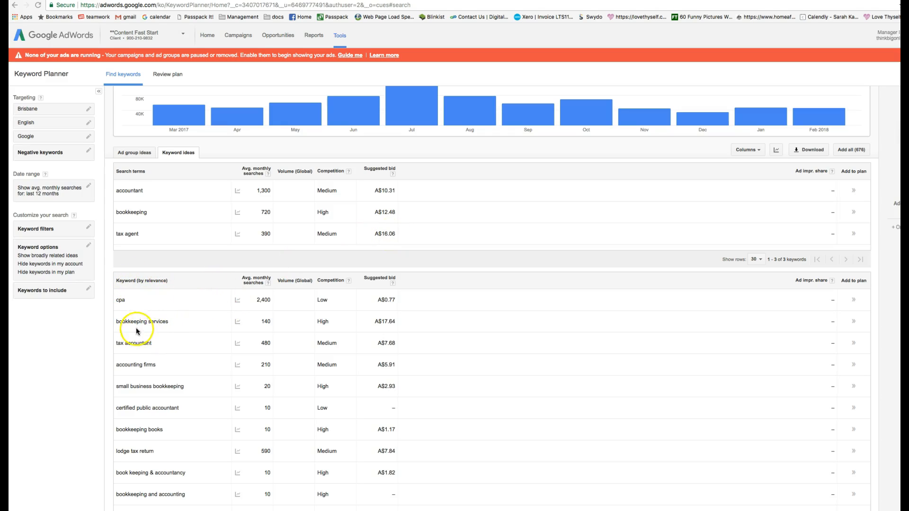
mouse_move(397, 324)
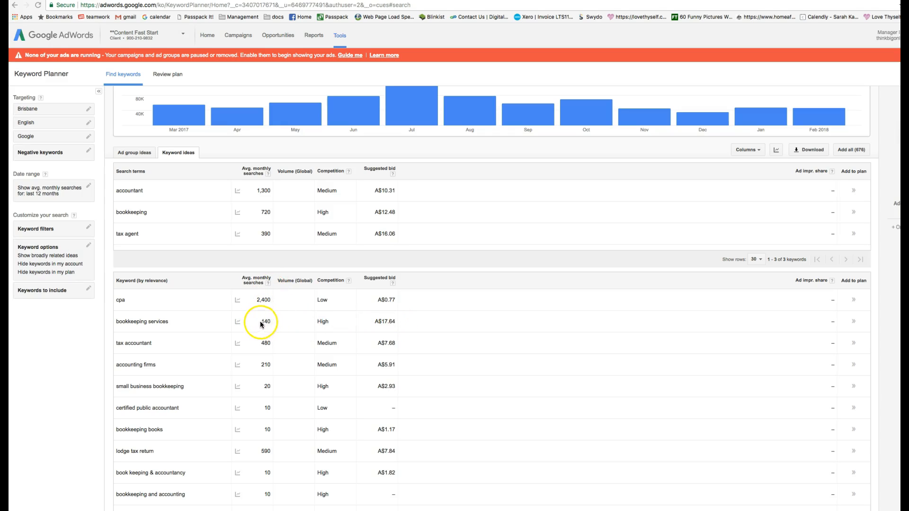
mouse_move(265, 324)
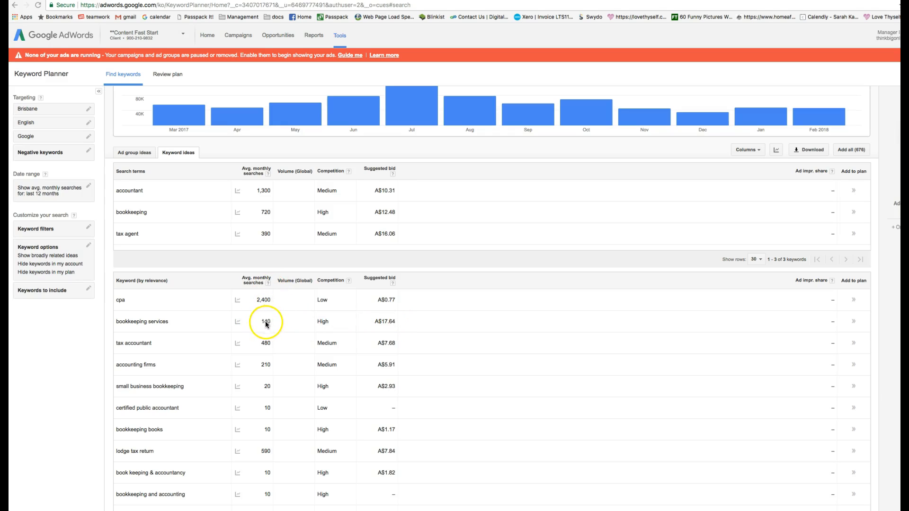
mouse_move(318, 340)
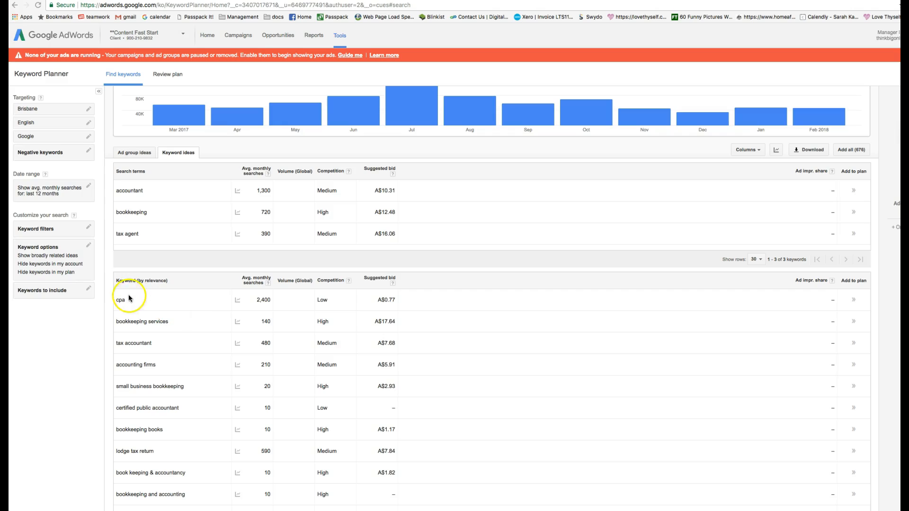
mouse_move(350, 304)
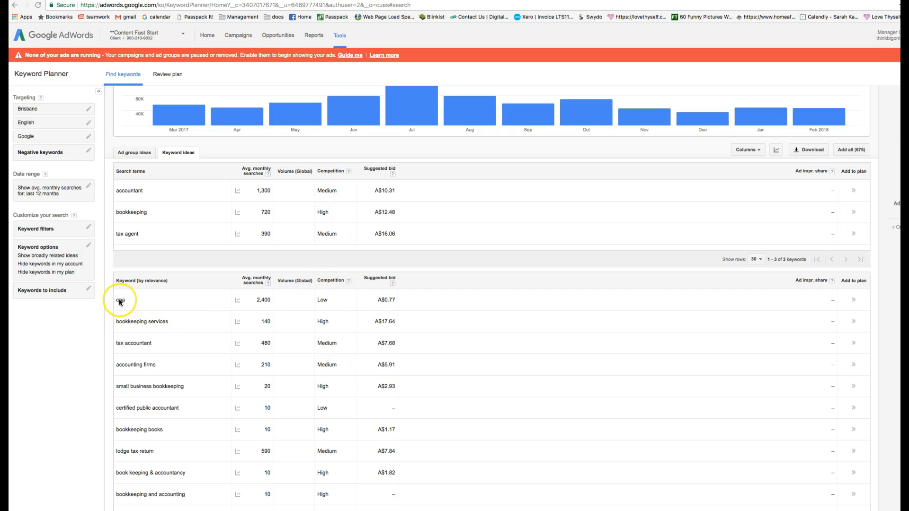
mouse_move(139, 300)
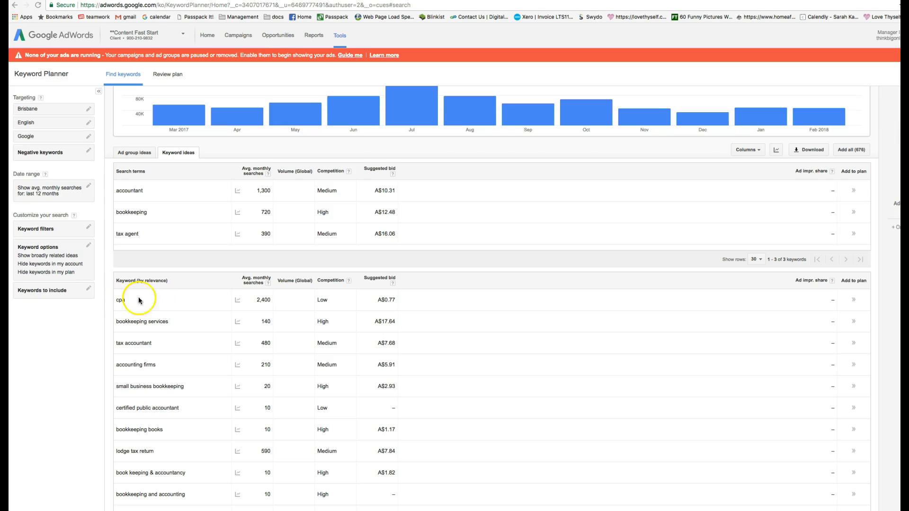
scroll("down", 3)
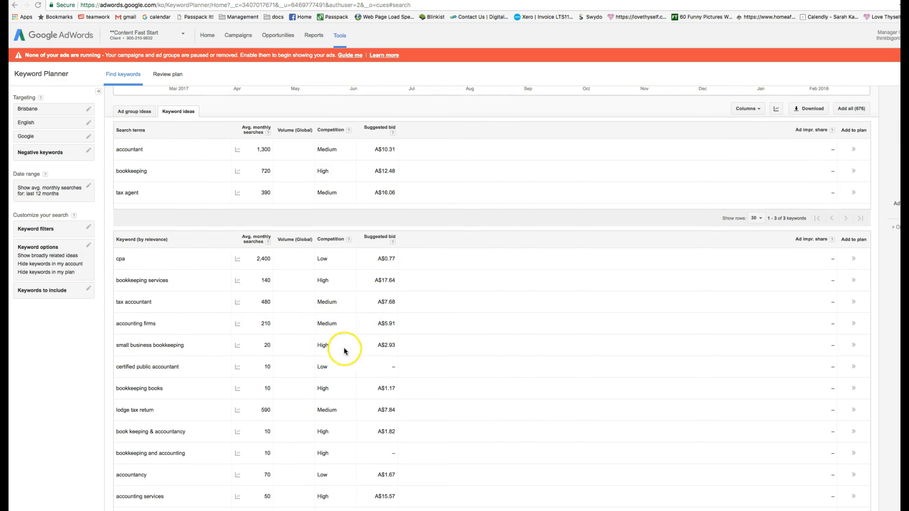
mouse_move(273, 273)
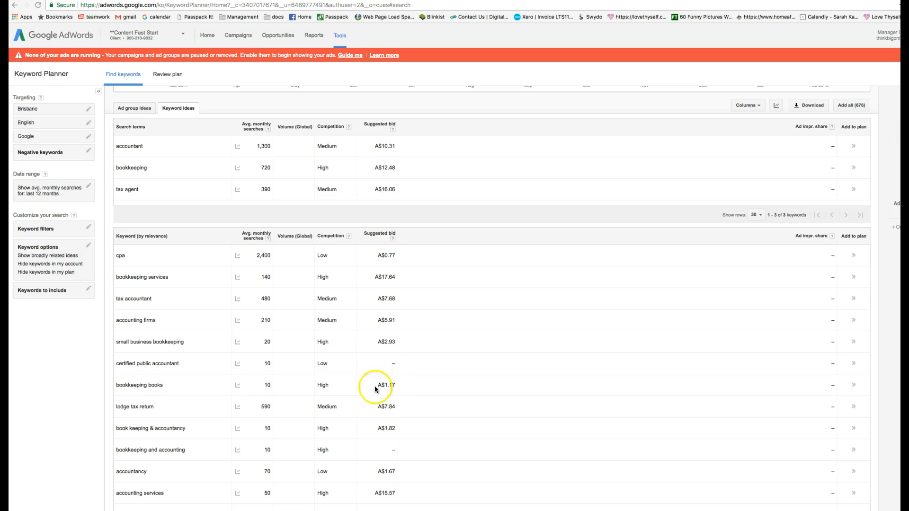
mouse_move(269, 387)
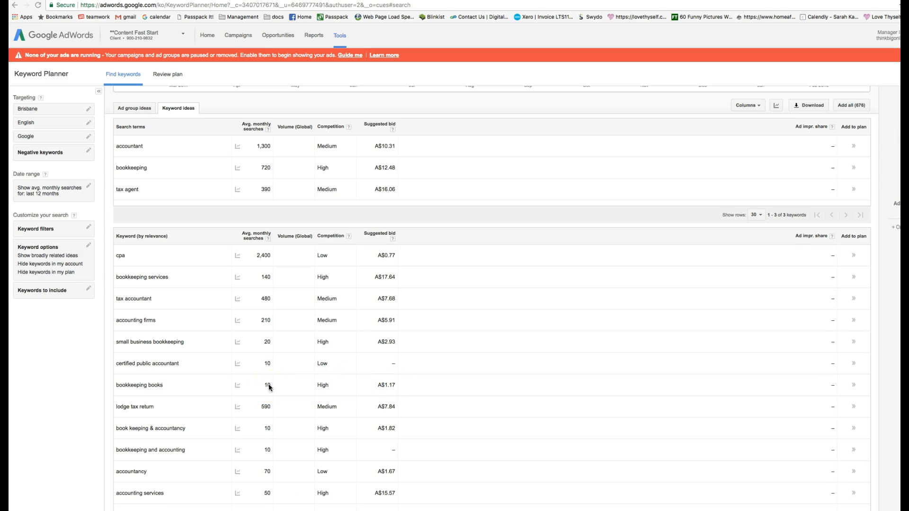
scroll("down", 3)
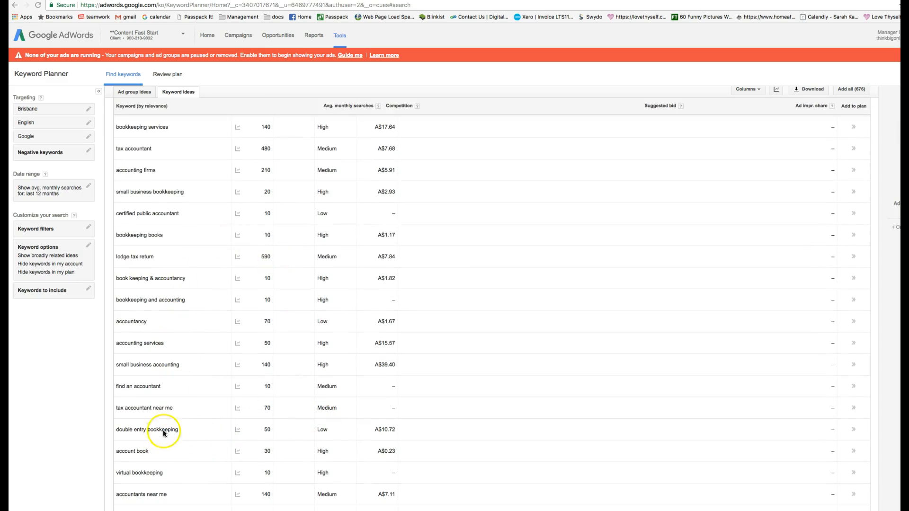
scroll("down", 3)
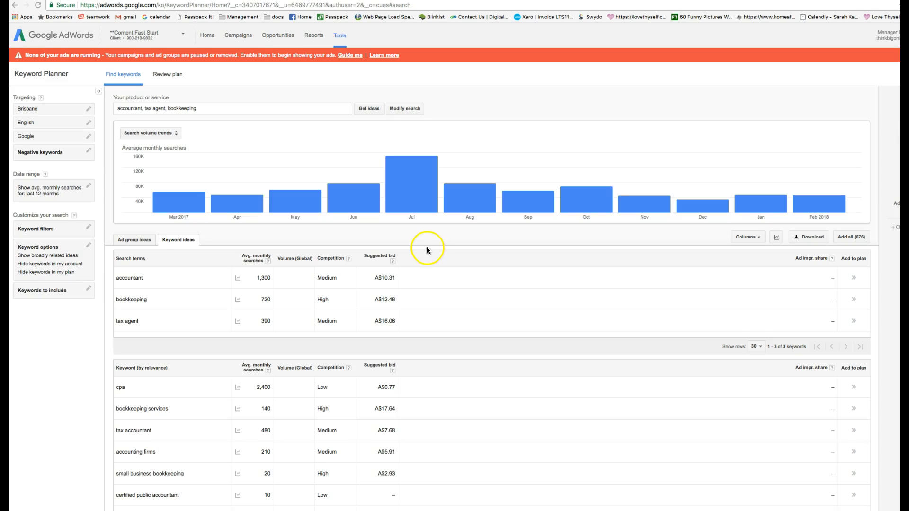
mouse_move(556, 263)
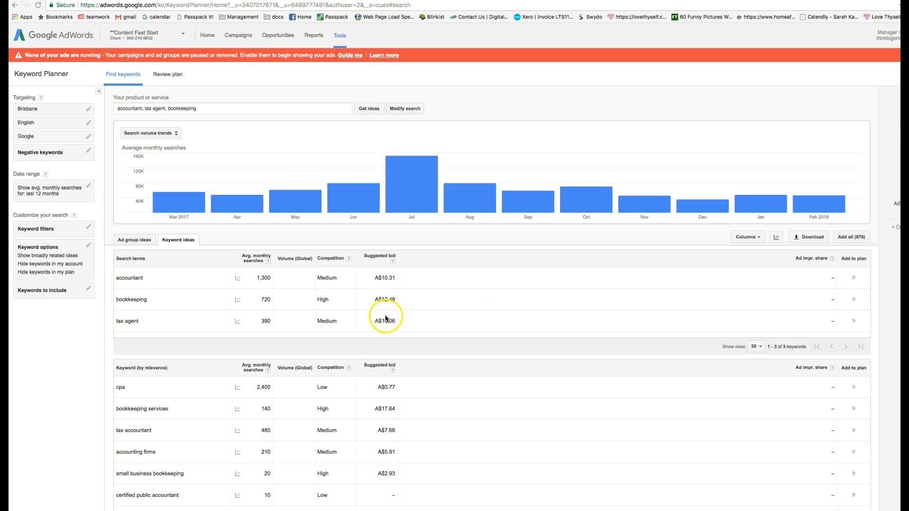
mouse_move(139, 325)
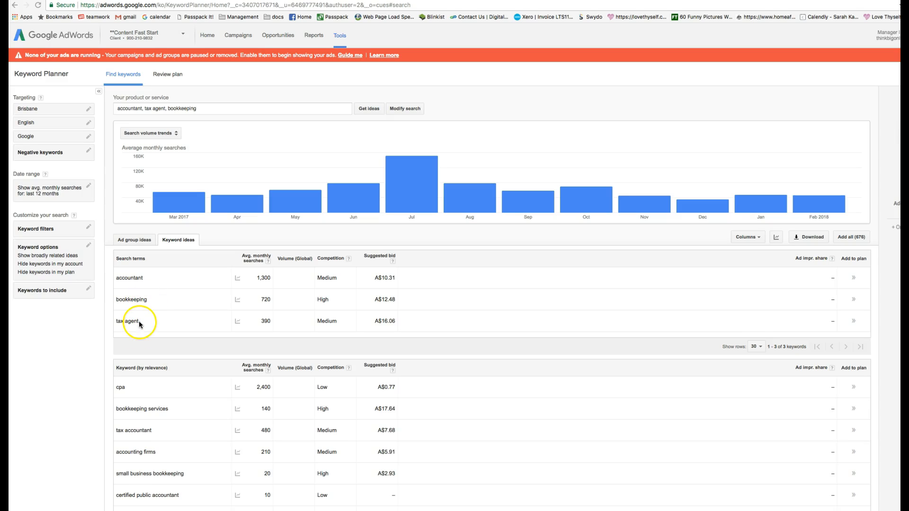
mouse_move(147, 307)
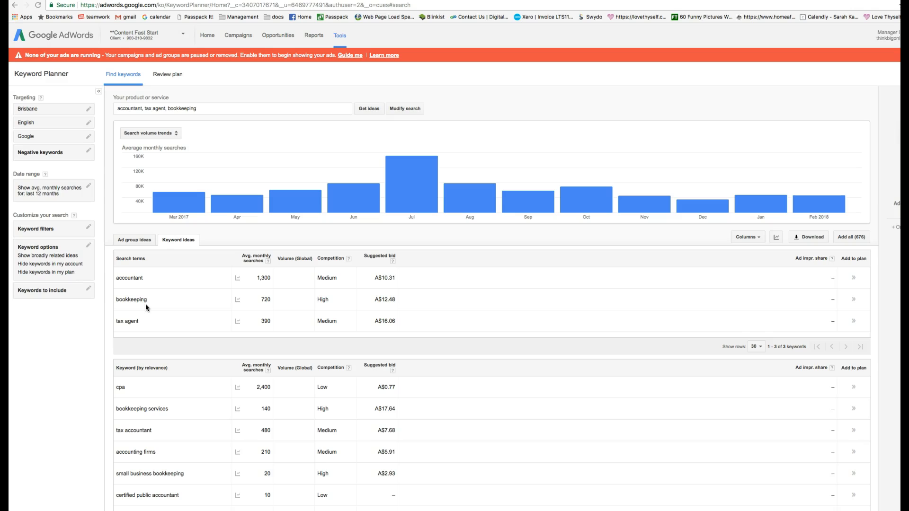
mouse_move(768, 69)
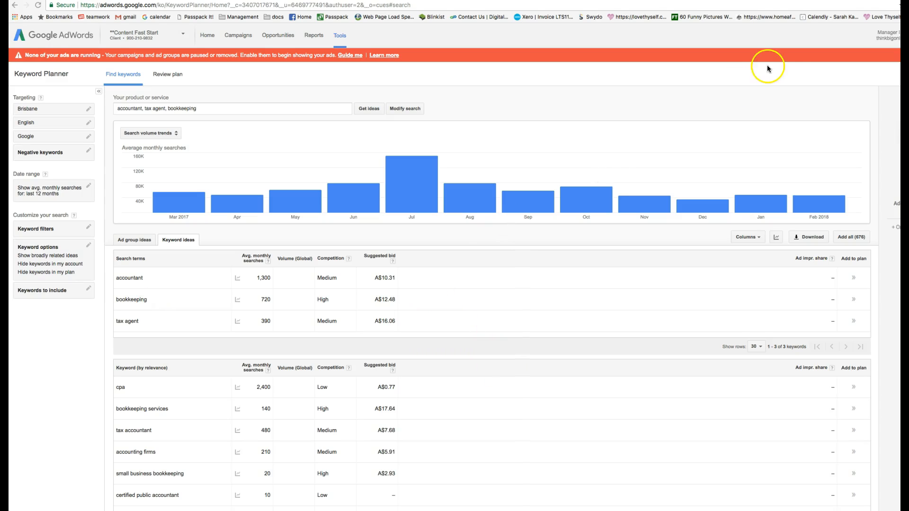
mouse_move(846, 60)
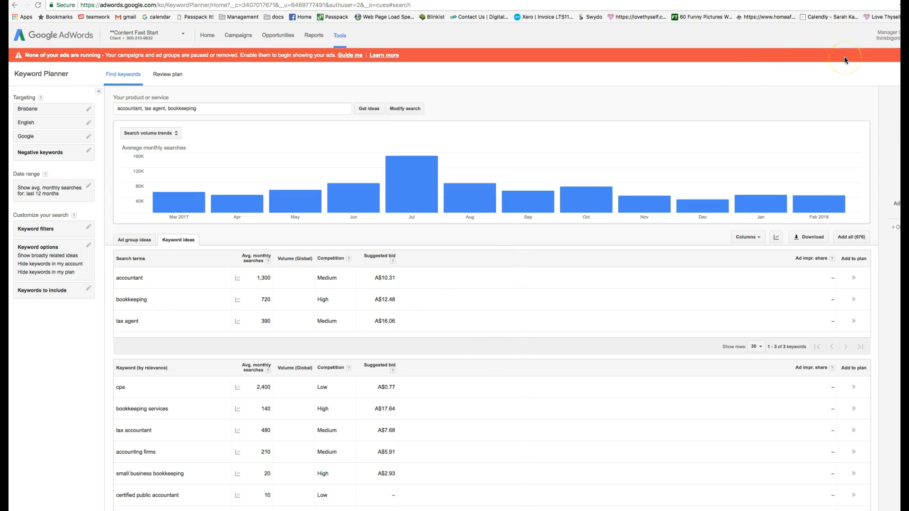
mouse_move(215, 451)
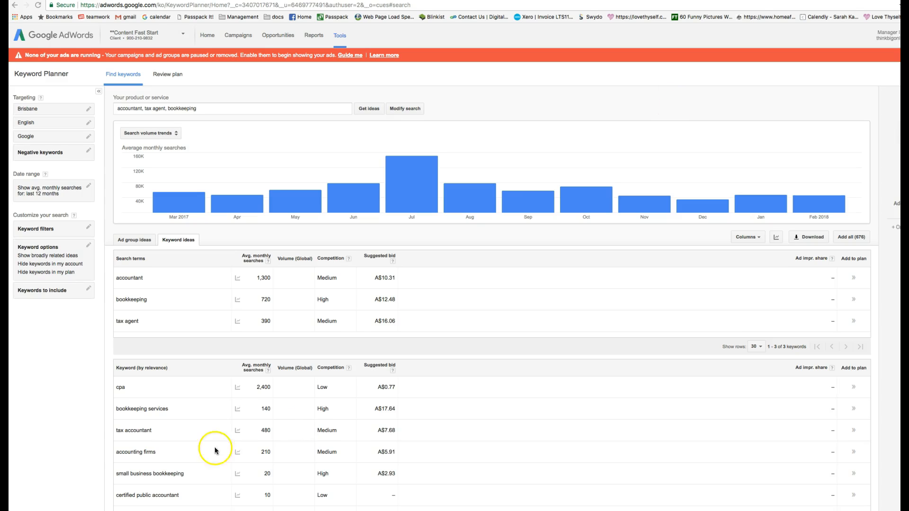